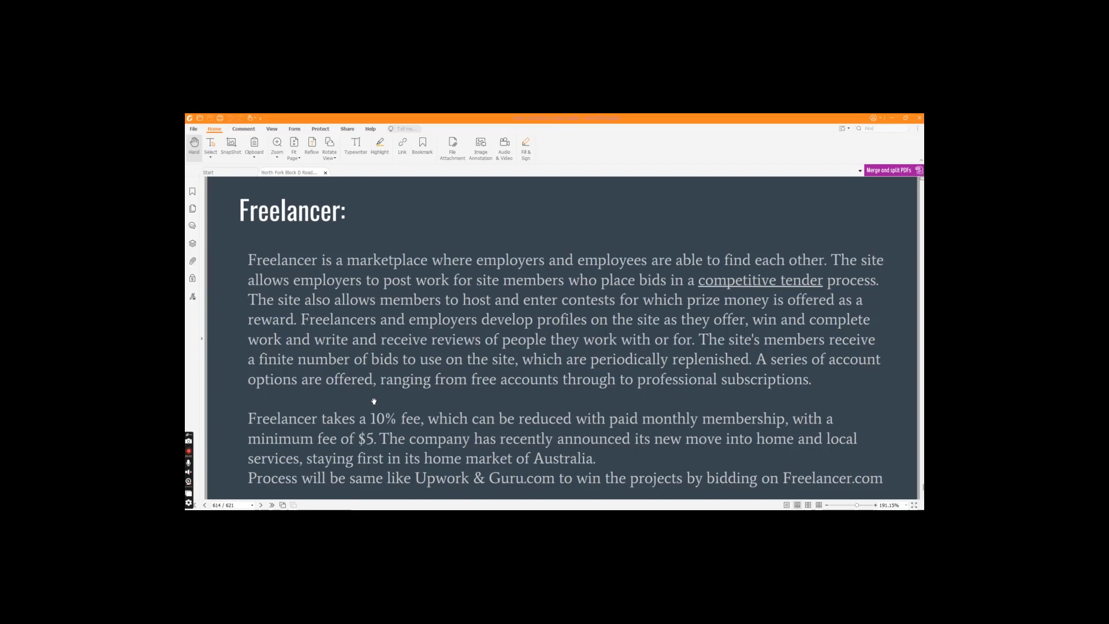
Scroll through the Freelancer overview page of the PDF.
scroll(down, 3)
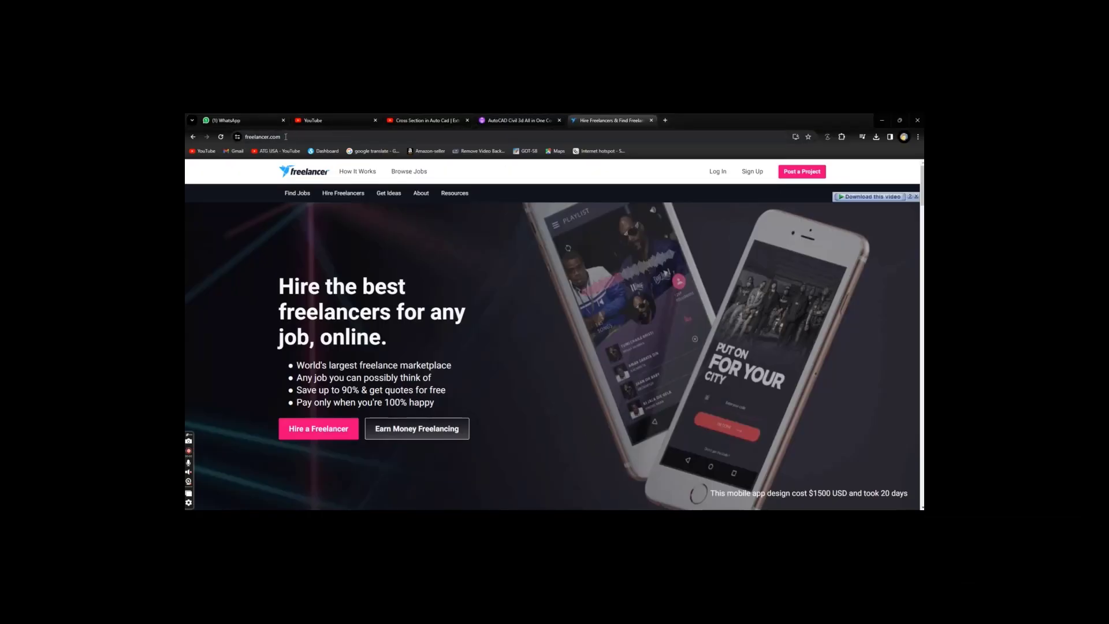
click(282, 137)
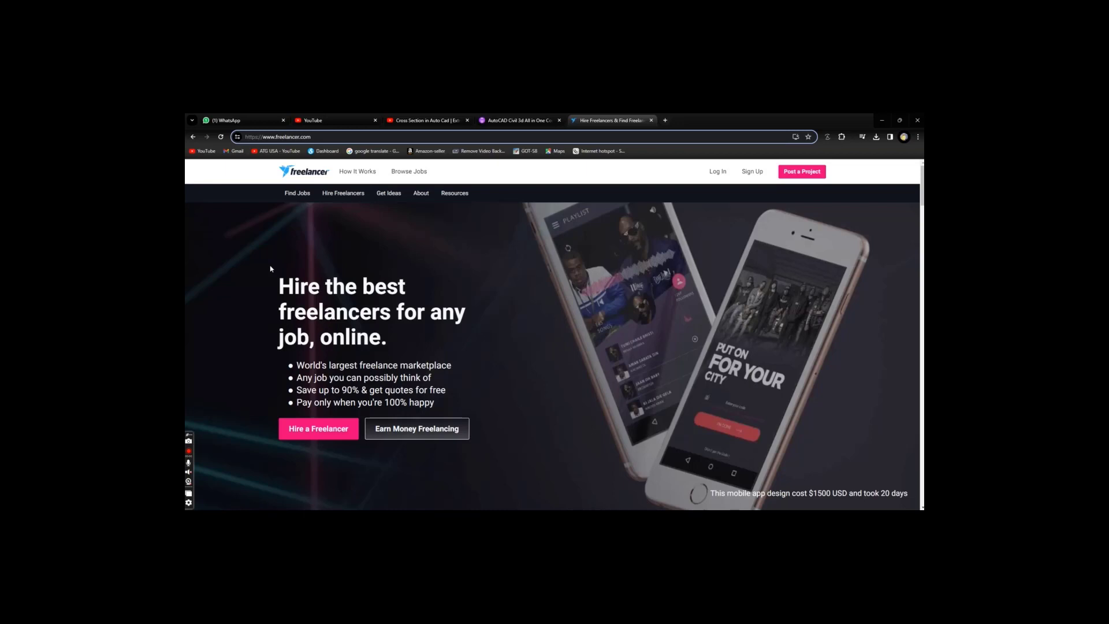
mouse_move(717, 170)
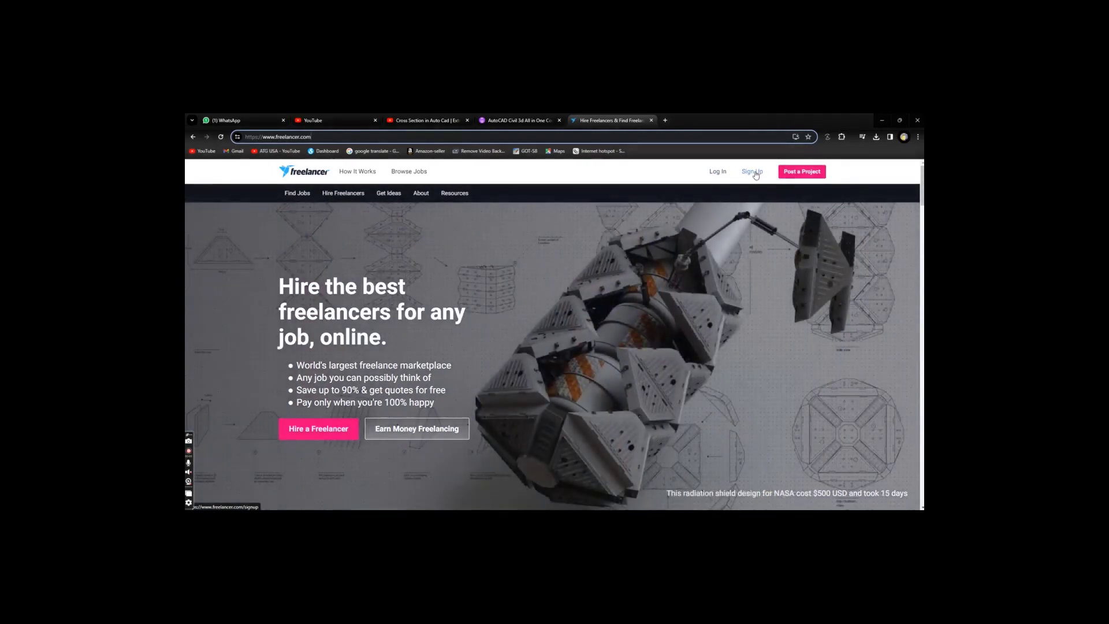
mouse_move(413, 339)
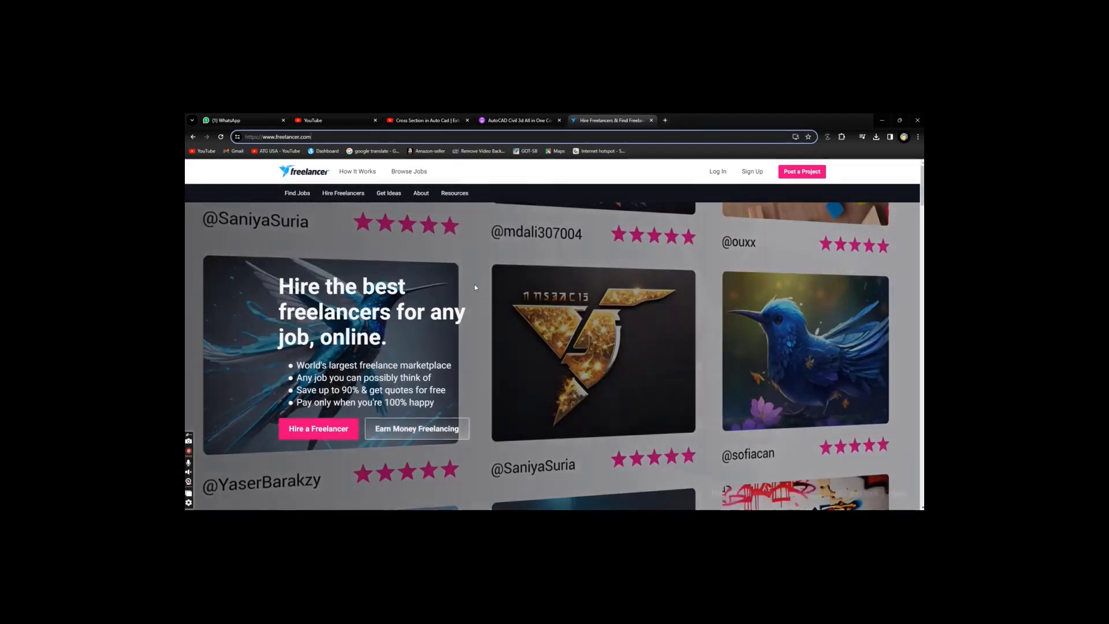
scroll(up, 3)
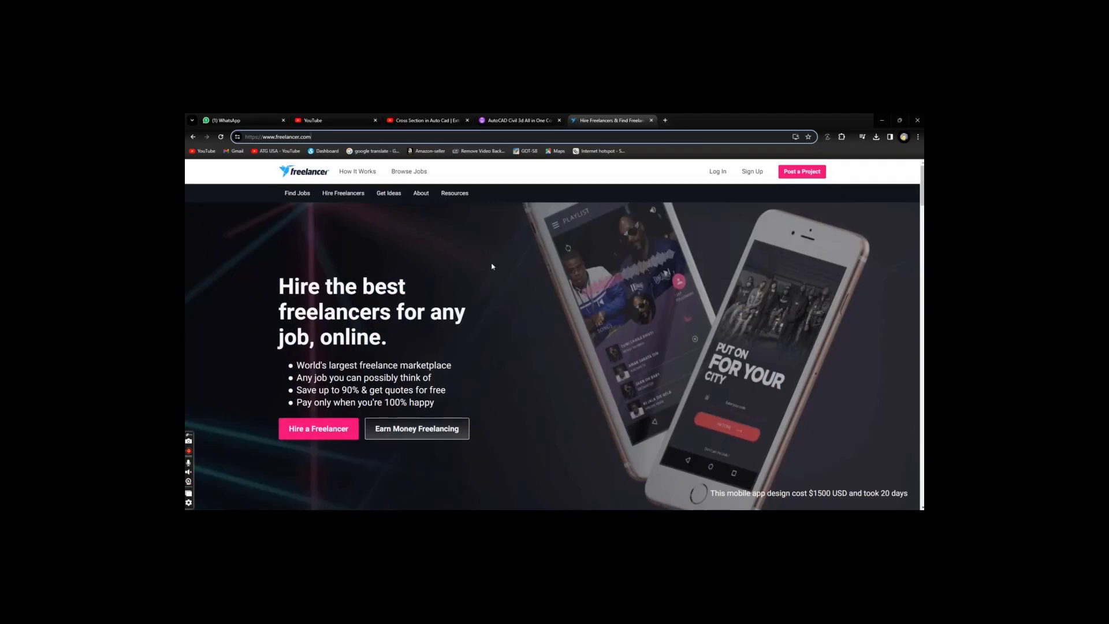
mouse_move(492, 264)
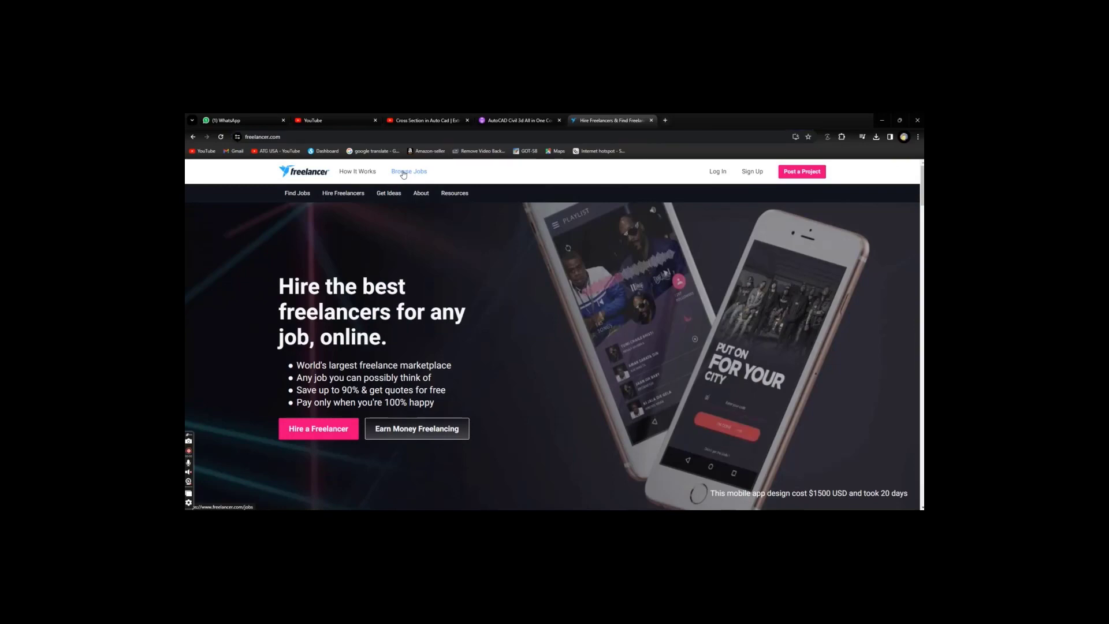
Browse Jobs and search the listings for the keyword 'autocad'.
click(409, 171)
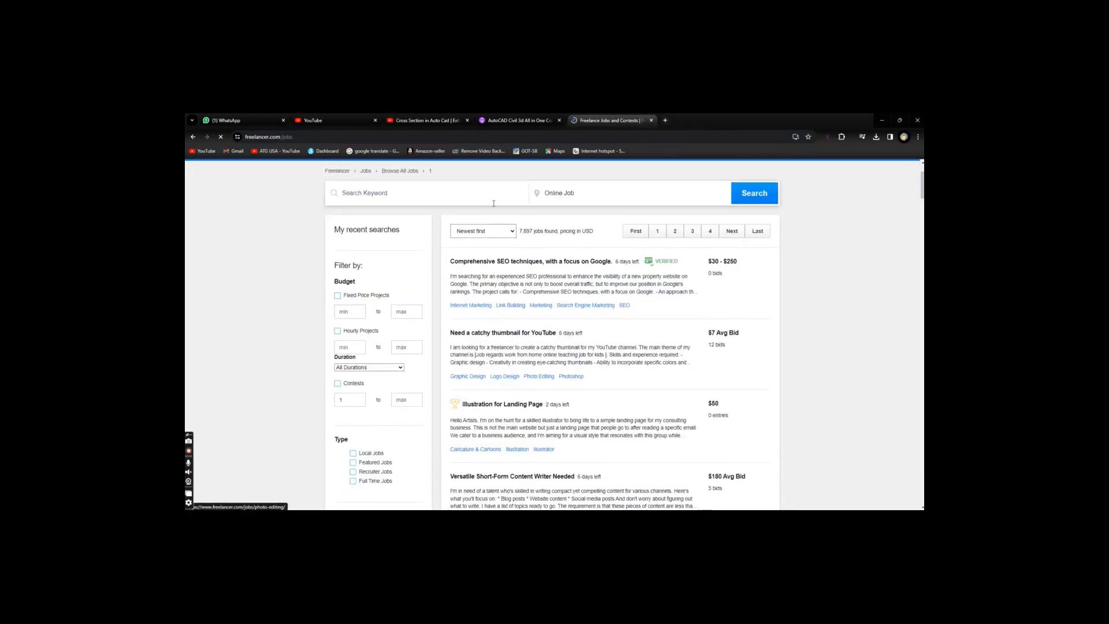
scroll(down, 3)
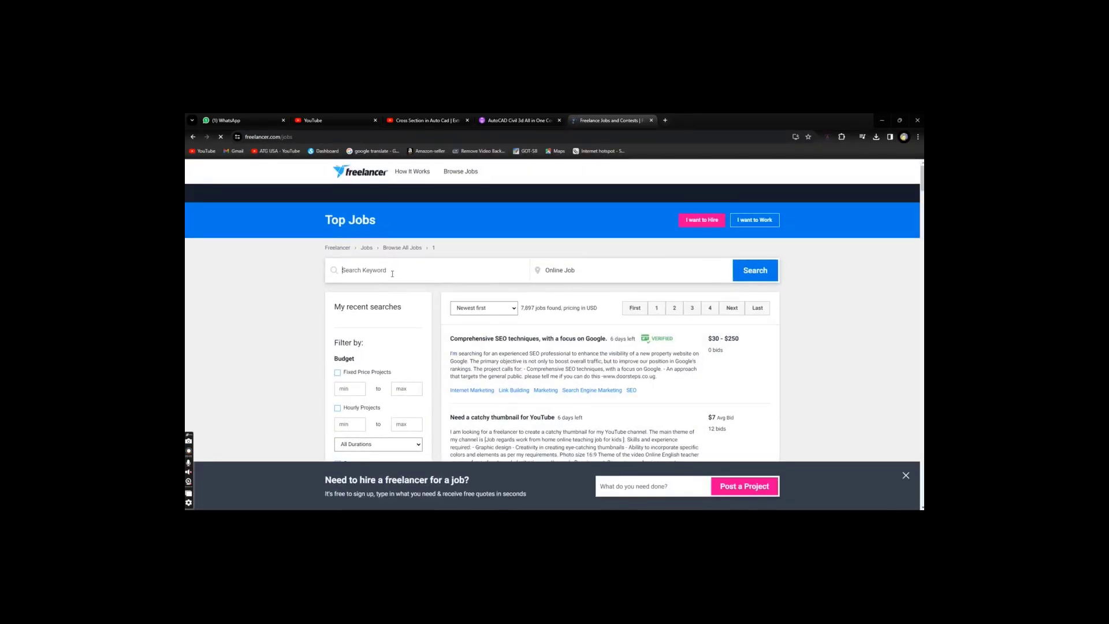
text(autocad)
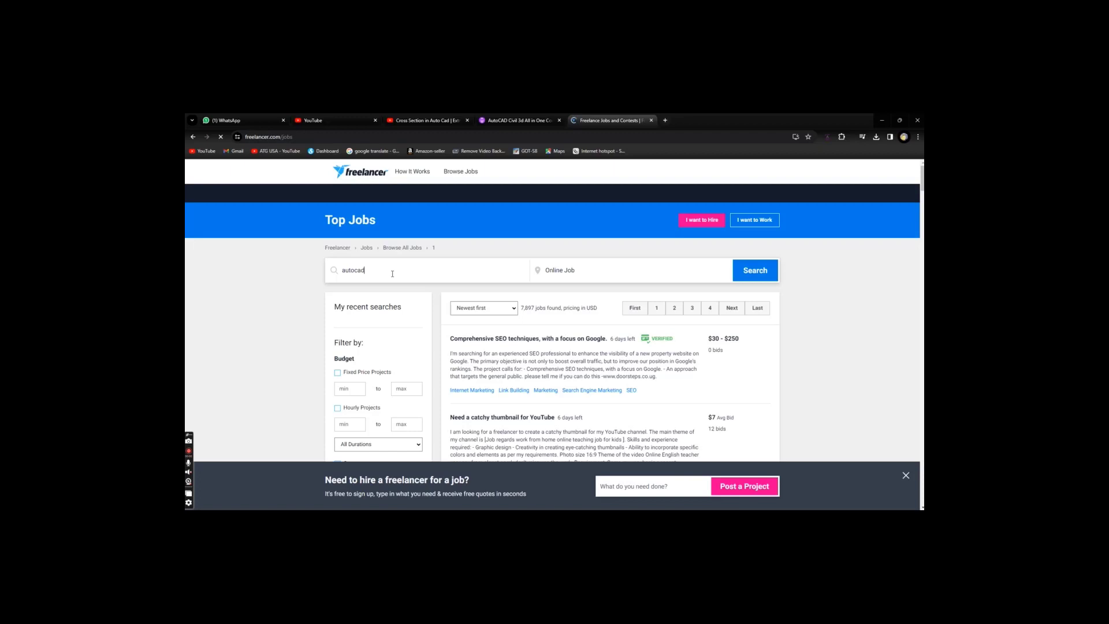
click(756, 270)
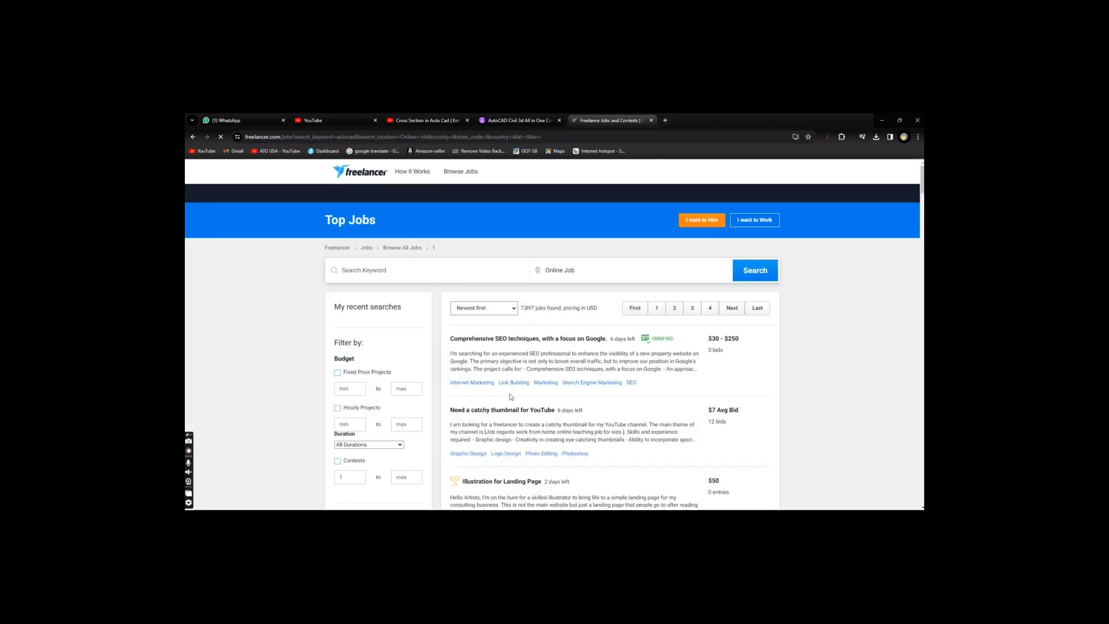
scroll(down, 3)
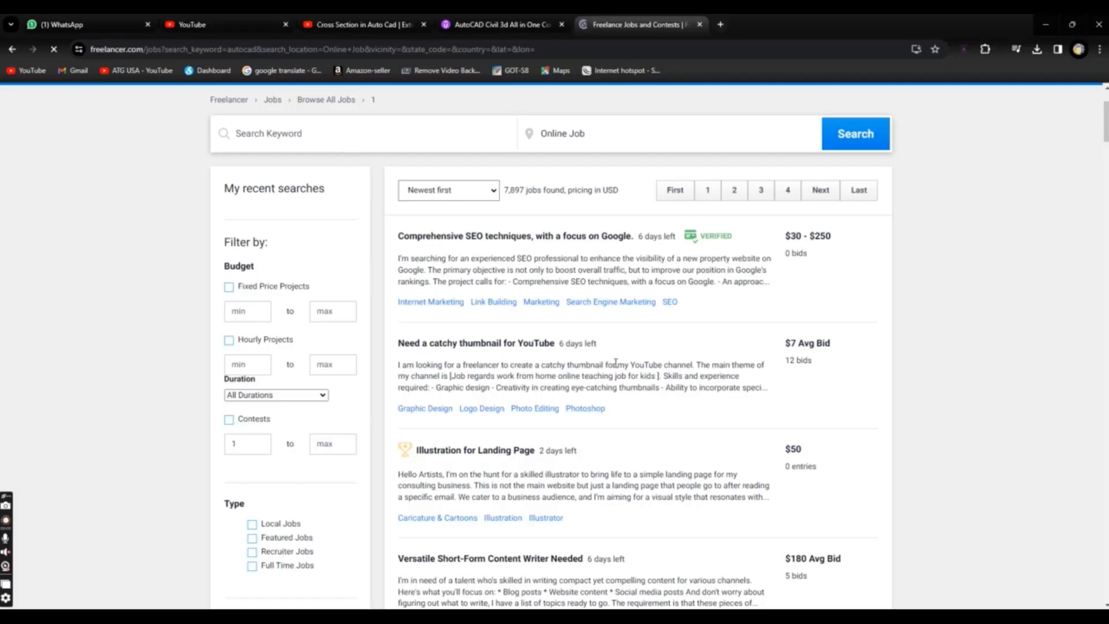
scroll(down, 3)
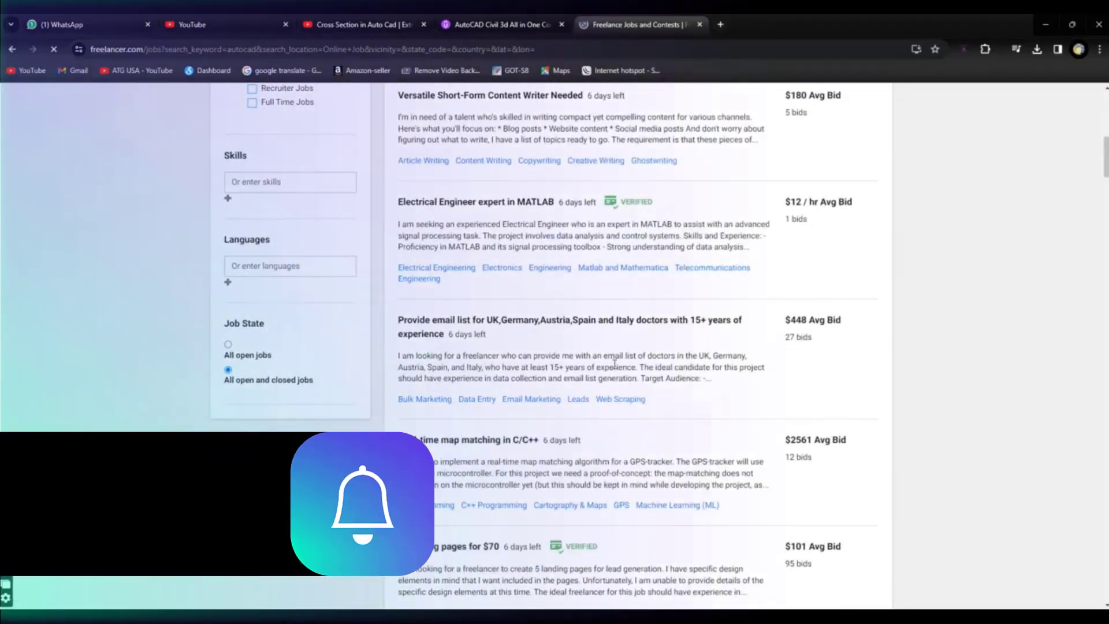
scroll(down, 3)
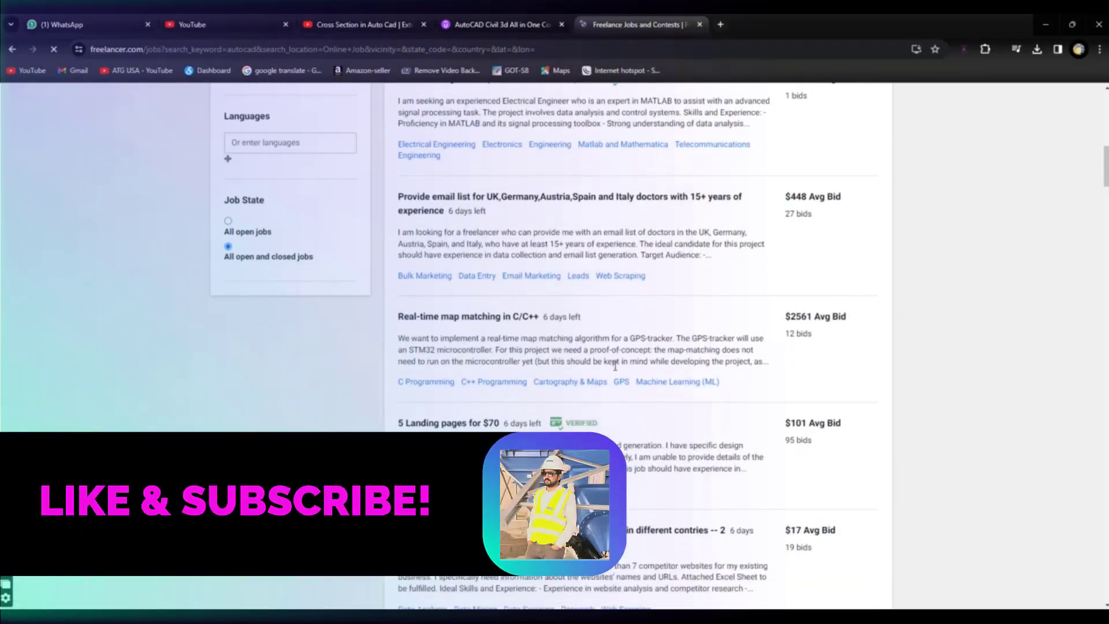
scroll(up, 3)
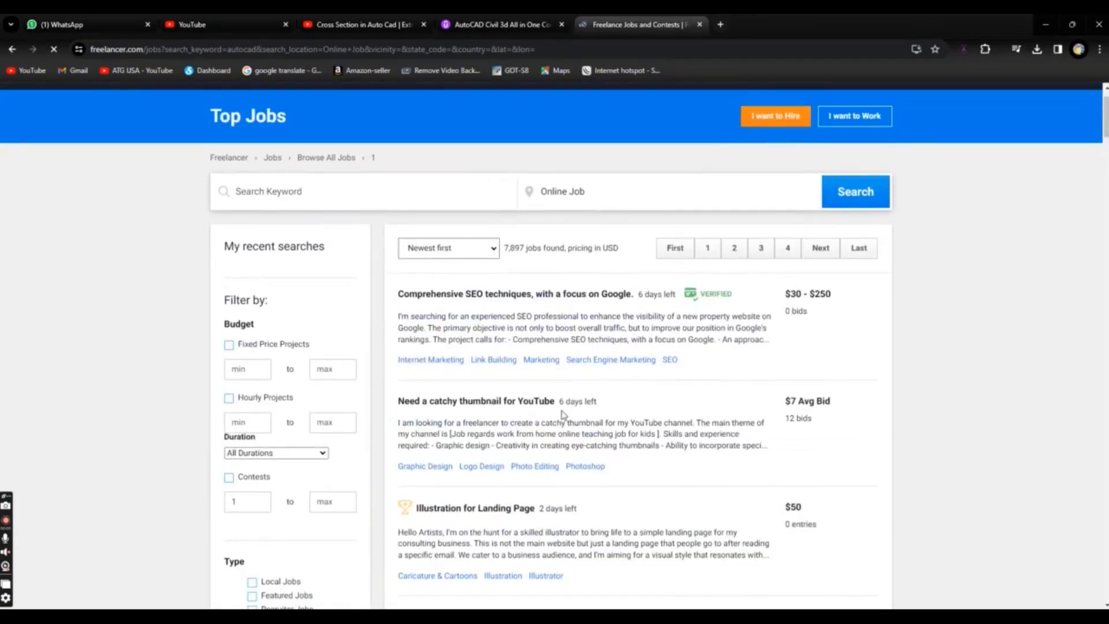
scroll(down, 3)
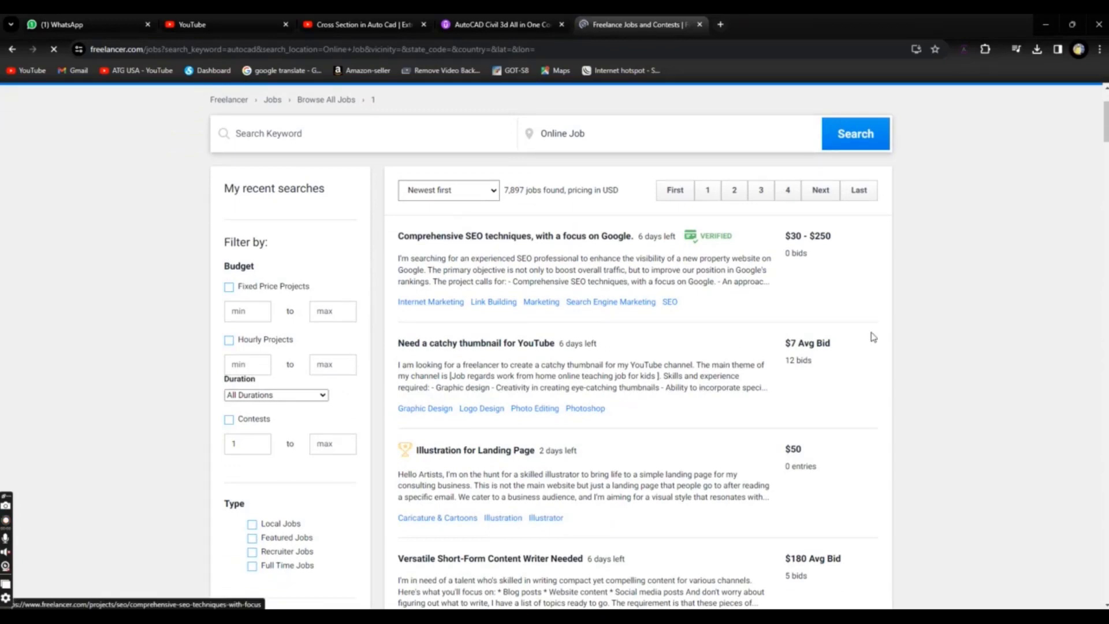
scroll(down, 3)
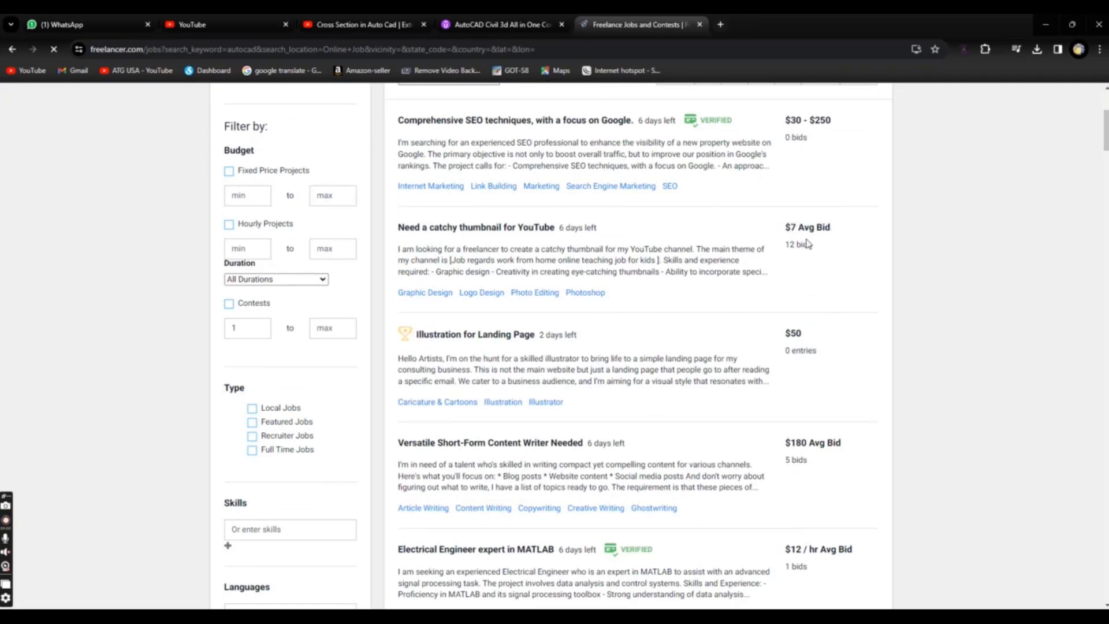
mouse_move(797, 246)
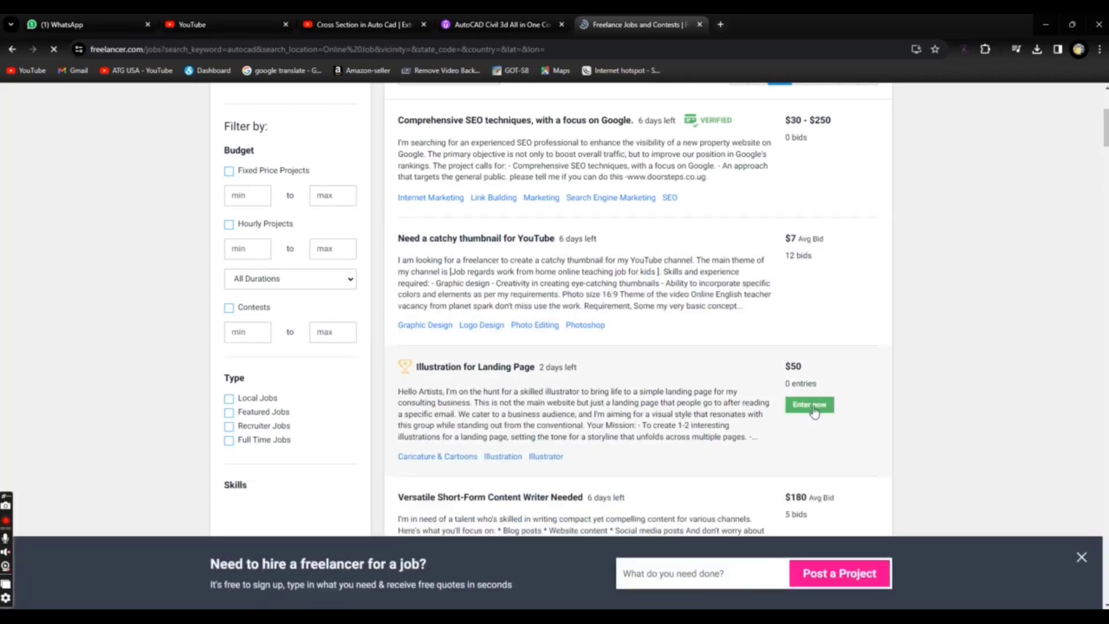
scroll(down, 3)
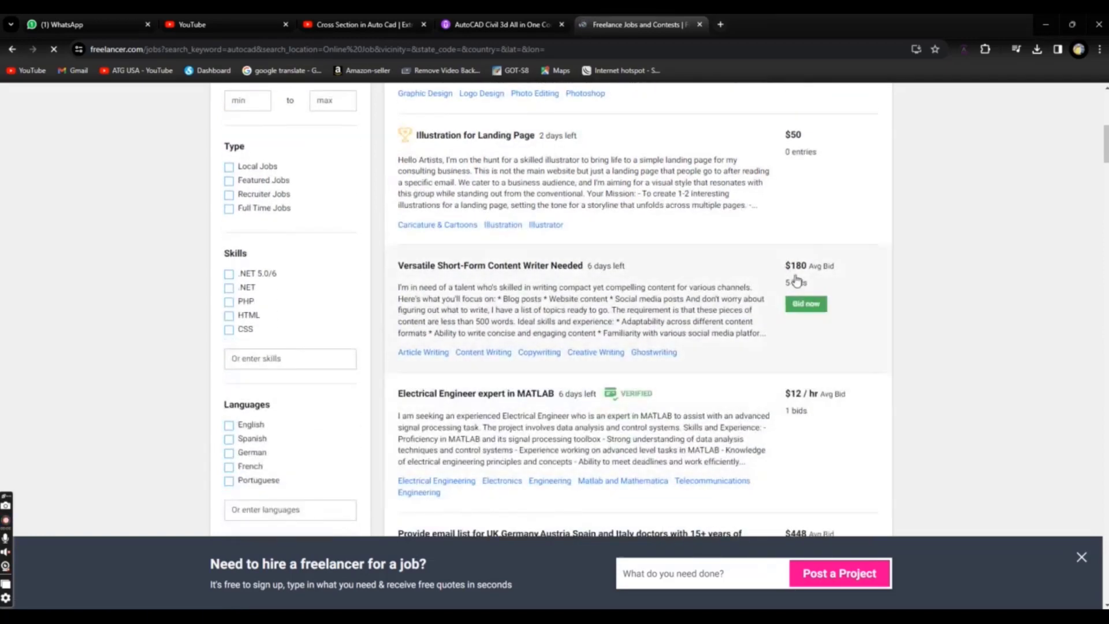
scroll(down, 3)
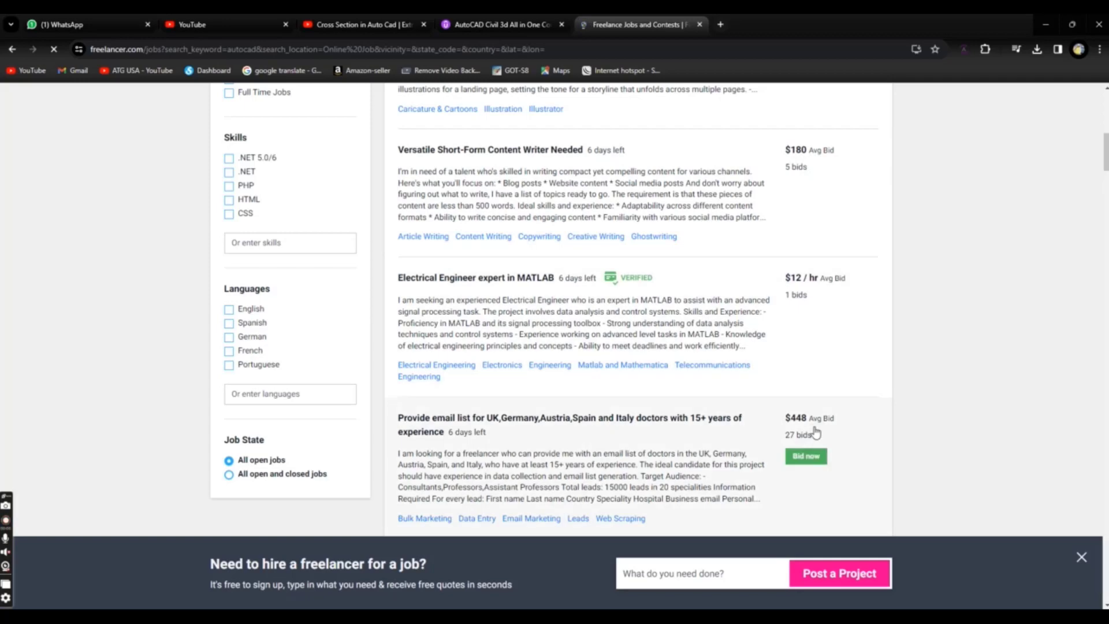
scroll(down, 3)
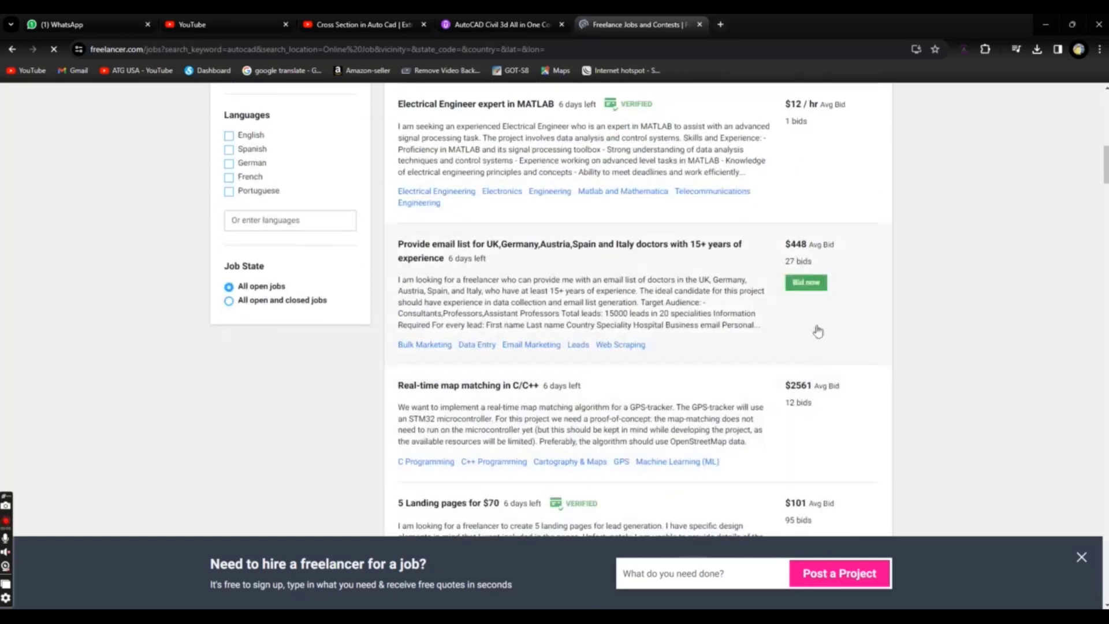
mouse_move(804, 309)
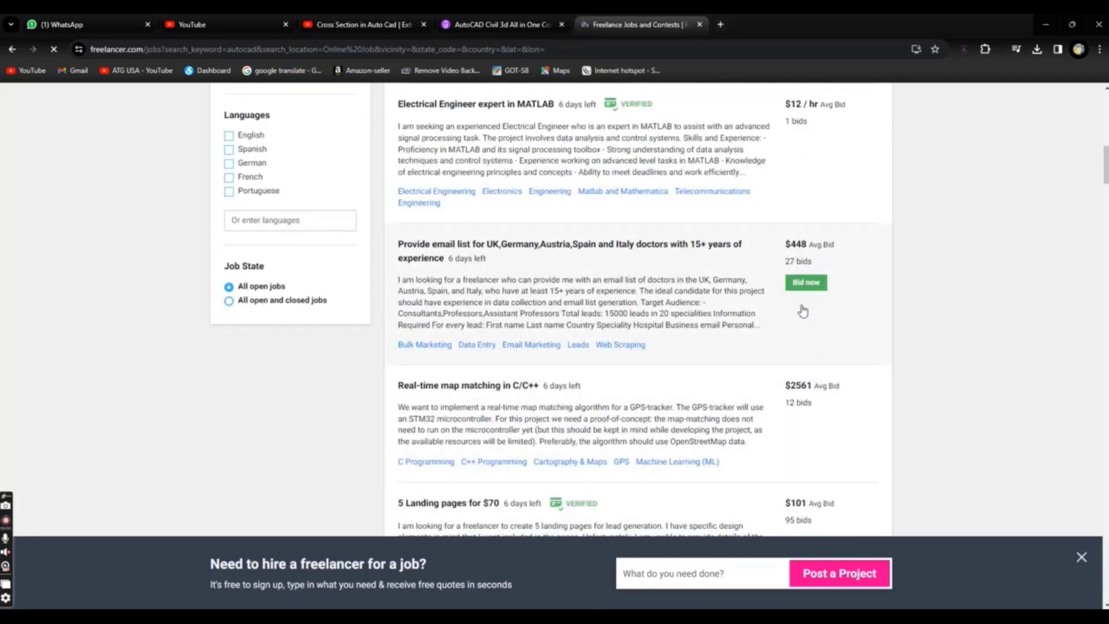
scroll(down, 3)
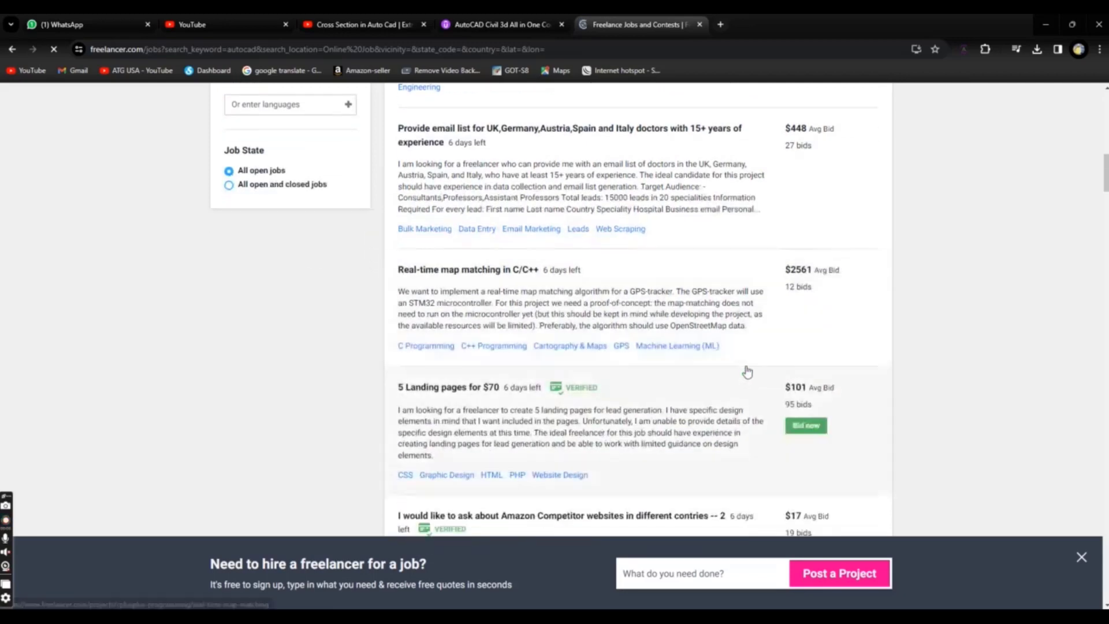
scroll(down, 3)
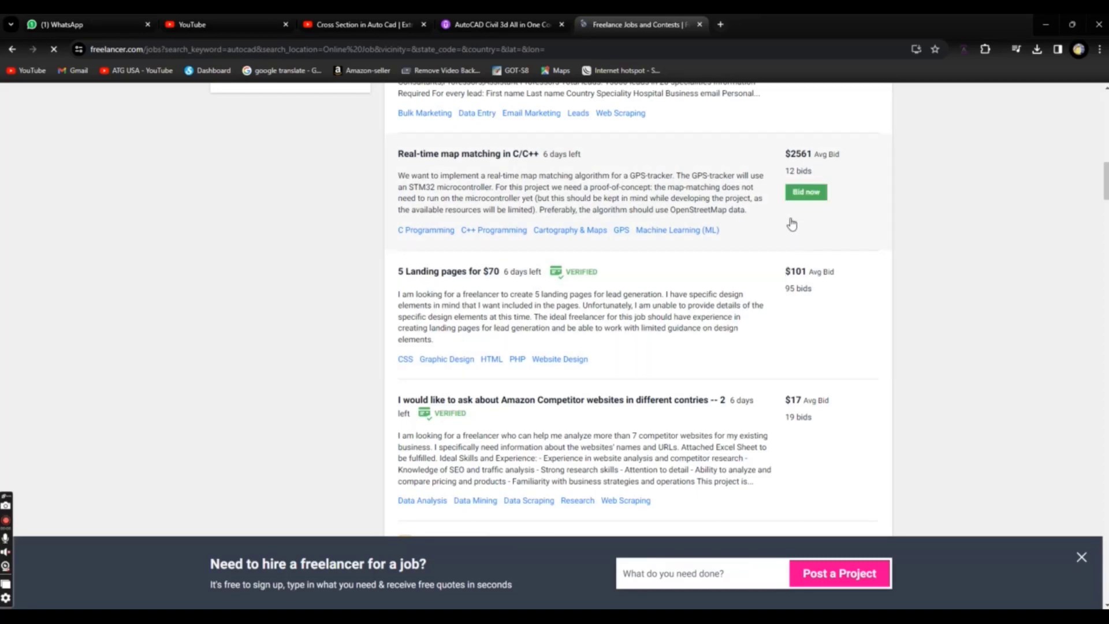
mouse_move(432, 194)
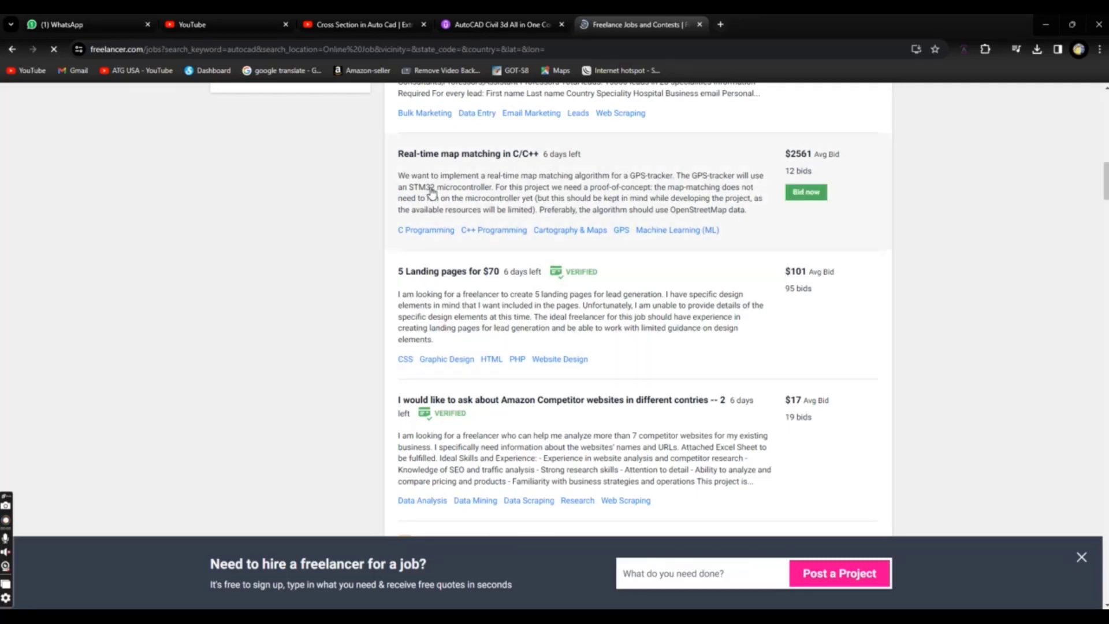
scroll(down, 3)
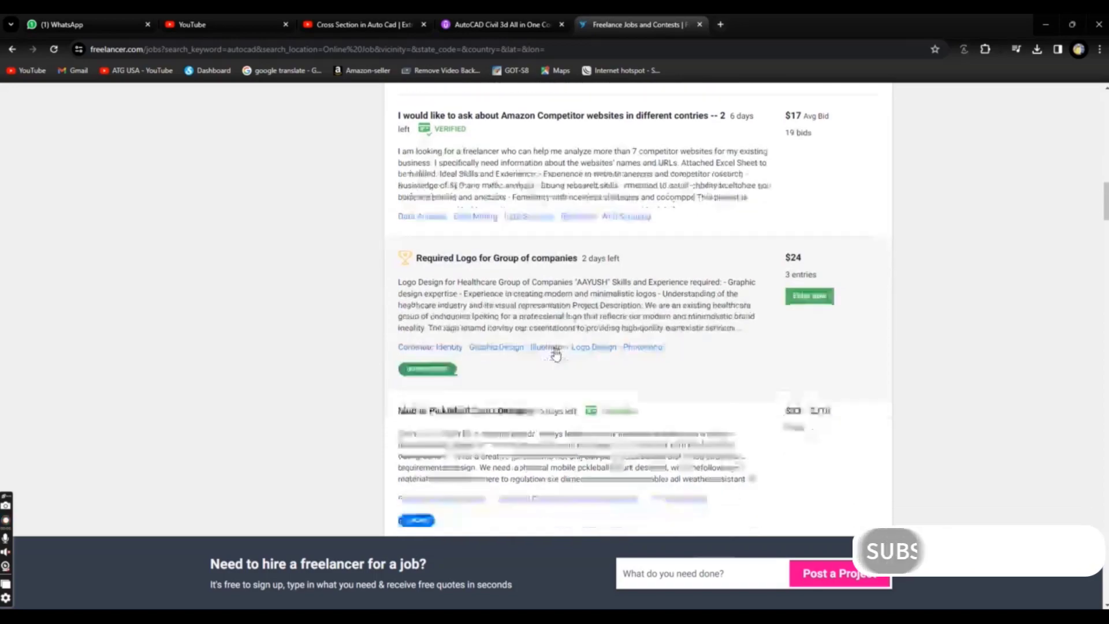
scroll(down, 3)
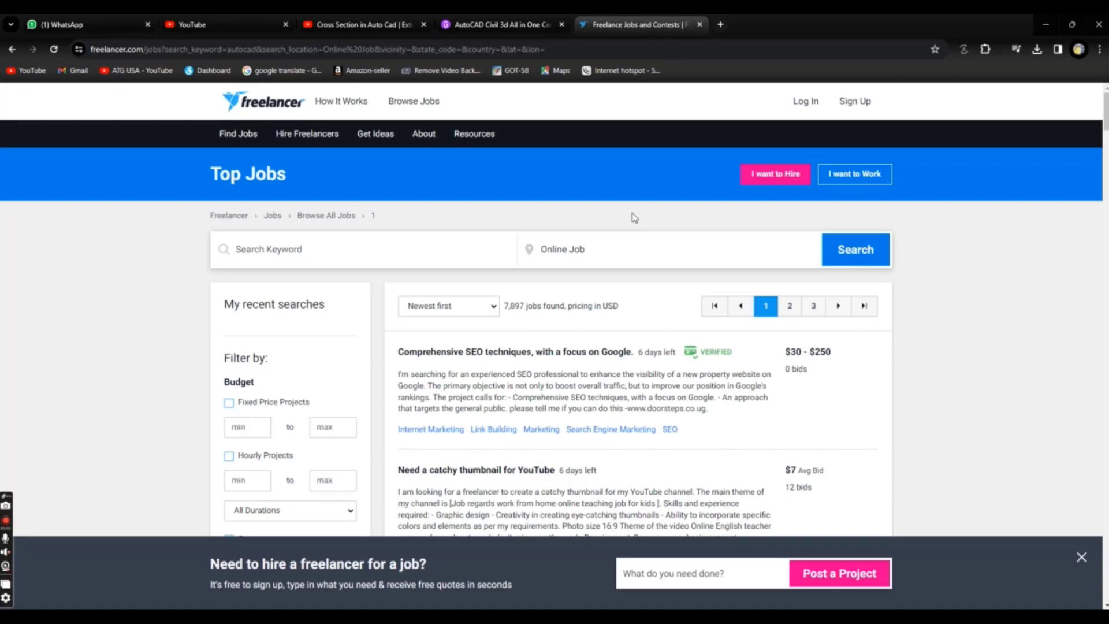
mouse_move(642, 217)
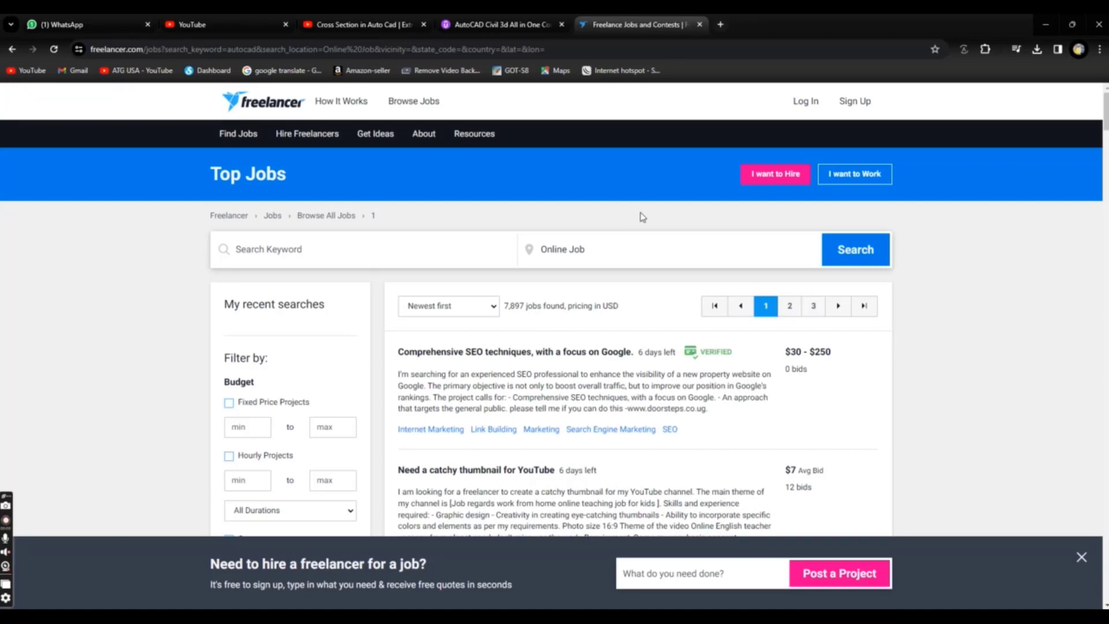
scroll(down, 3)
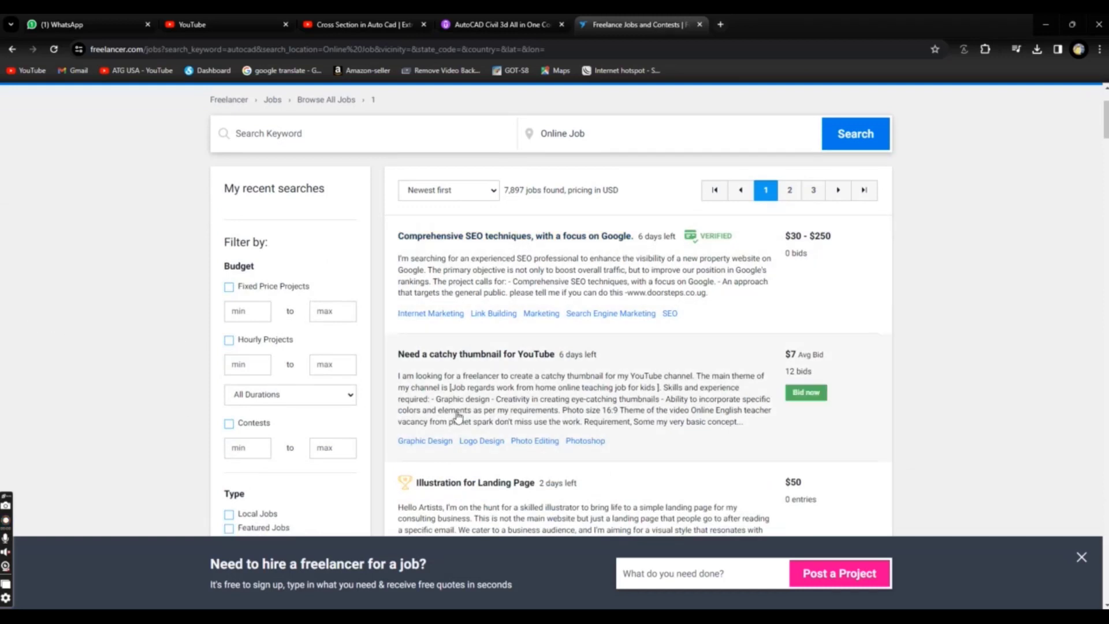